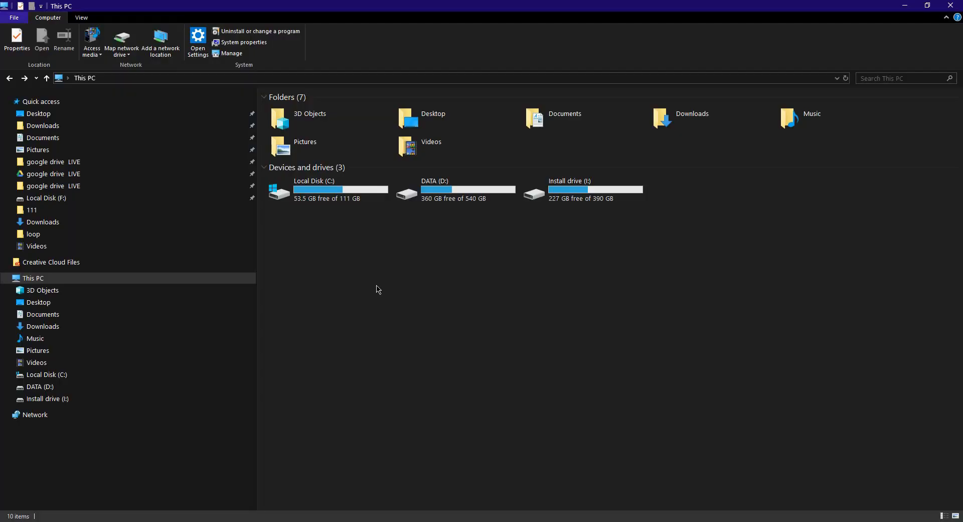
pyautogui.moveTo(404, 271)
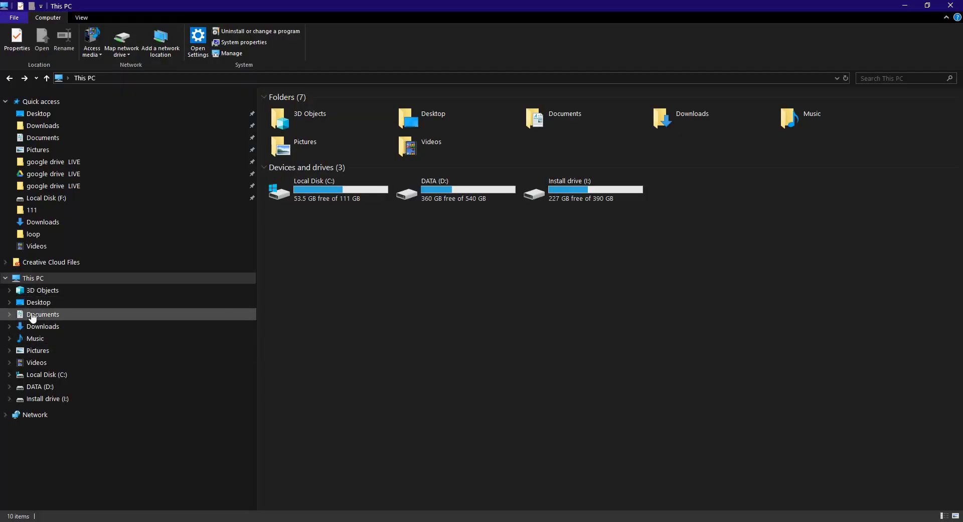
pyautogui.moveTo(68, 293)
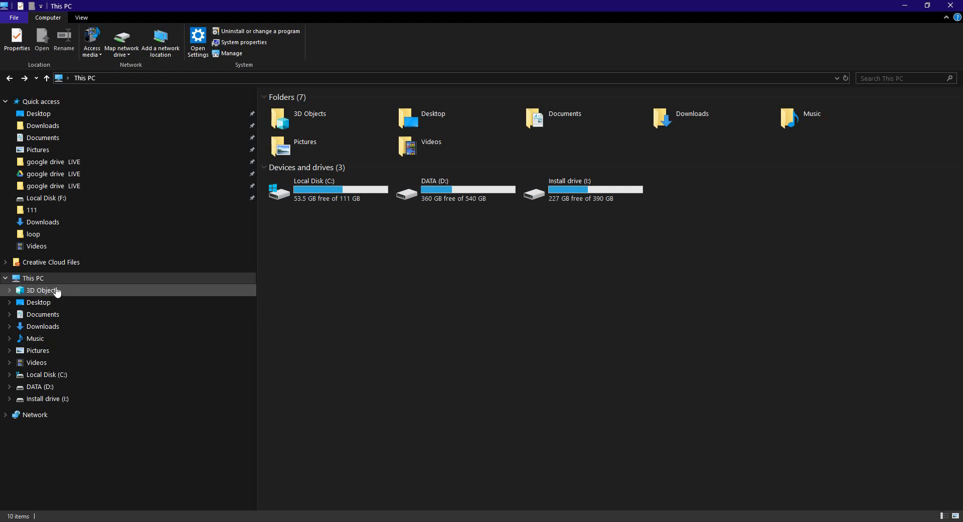
pyautogui.moveTo(37, 302)
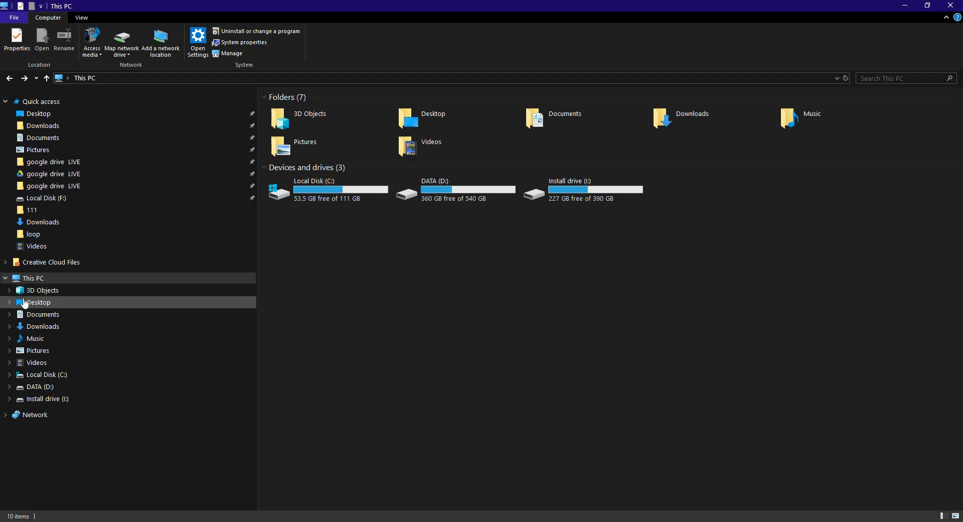
# Step: Bring up the Videos folder's Location properties and start the Move destination picker
pyautogui.rightClick(43, 289)
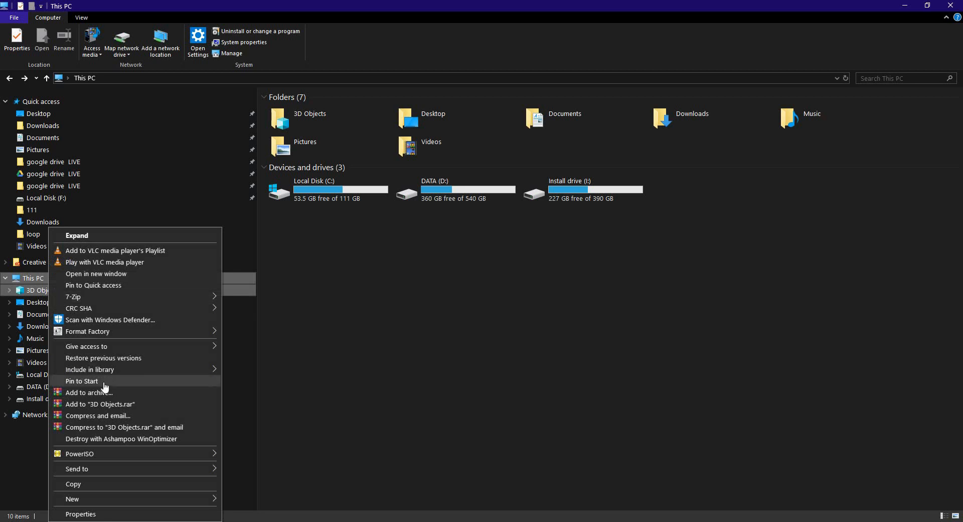
pyautogui.click(80, 514)
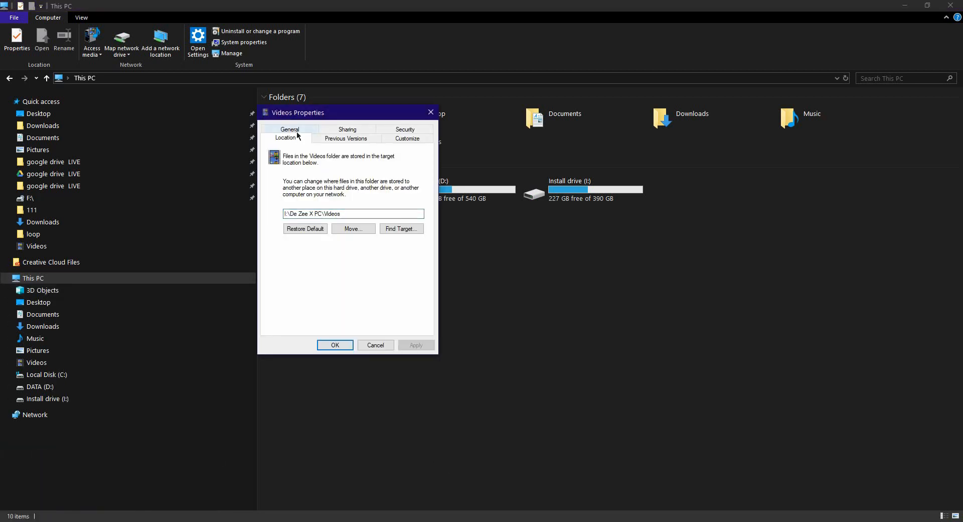
pyautogui.moveTo(352, 228)
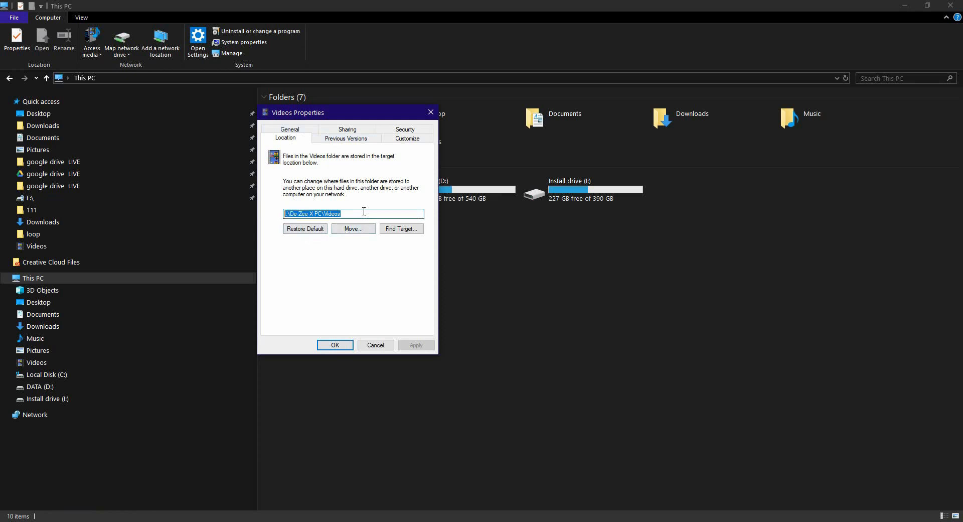
pyautogui.click(352, 228)
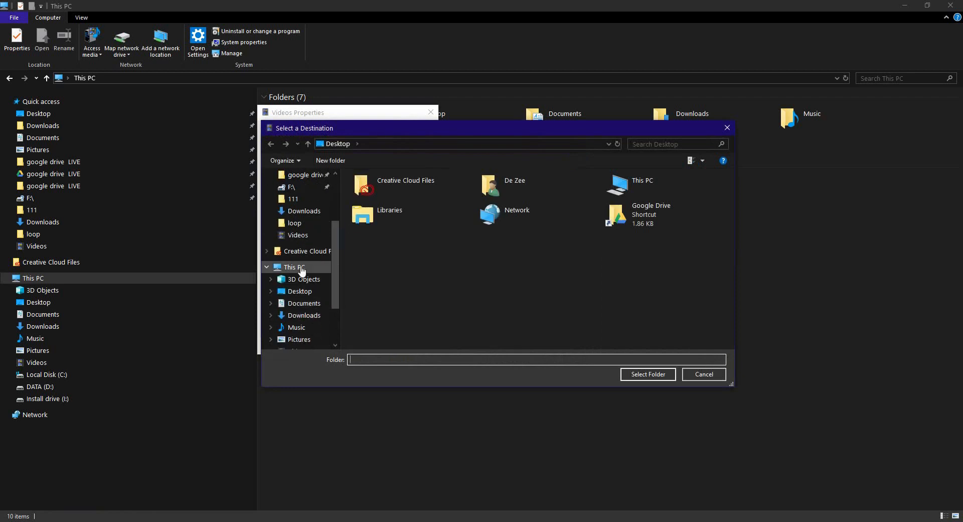
# Step: Navigate the destination picker from This PC into Install drive (I:) and its De Zee X PC folder
pyautogui.click(293, 267)
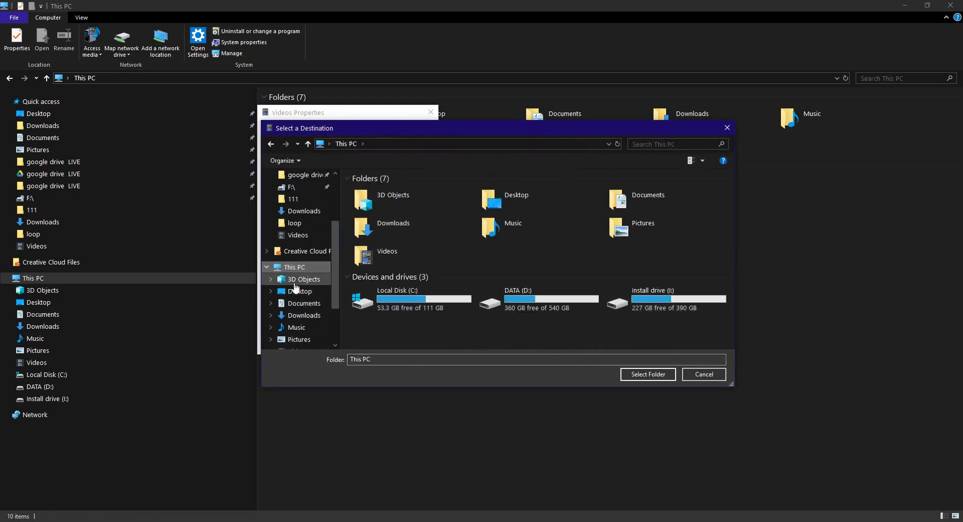
pyautogui.scroll(-3)
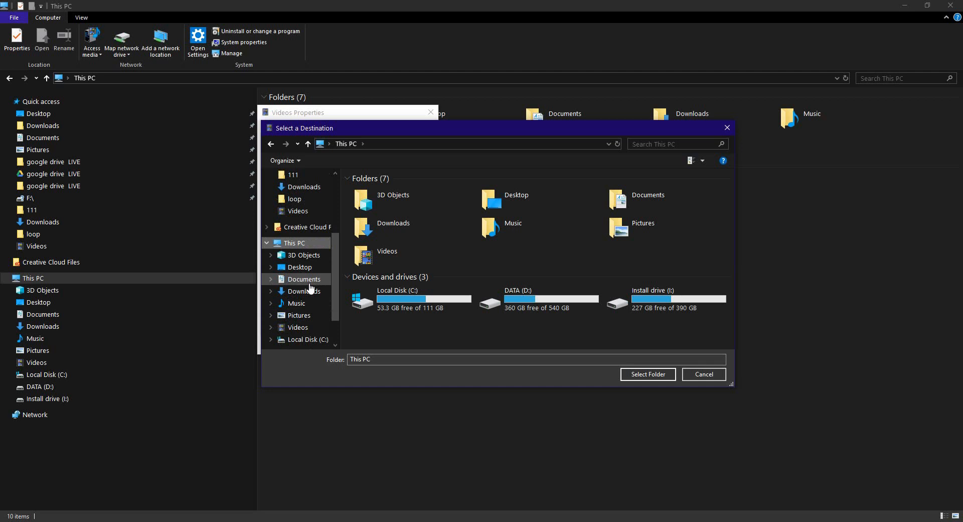
pyautogui.moveTo(525, 329)
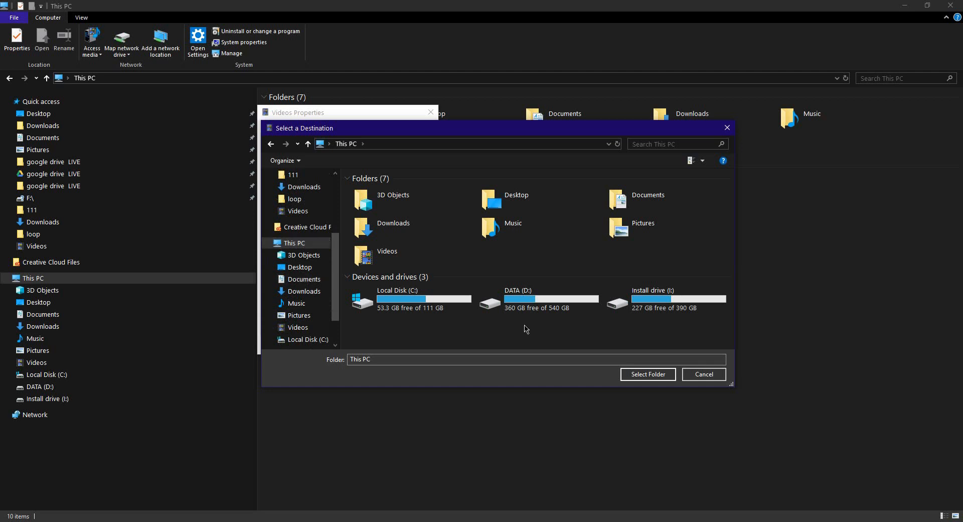
pyautogui.moveTo(555, 297)
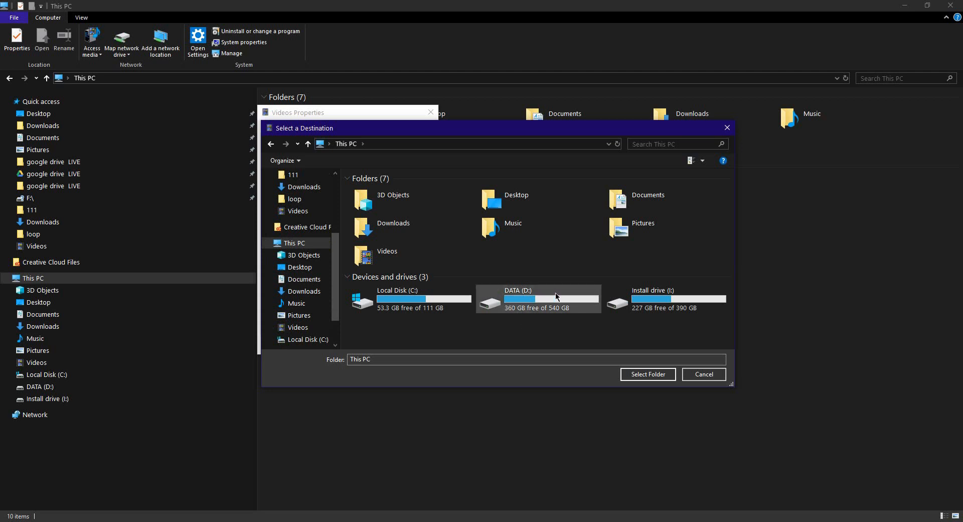
pyautogui.moveTo(557, 297)
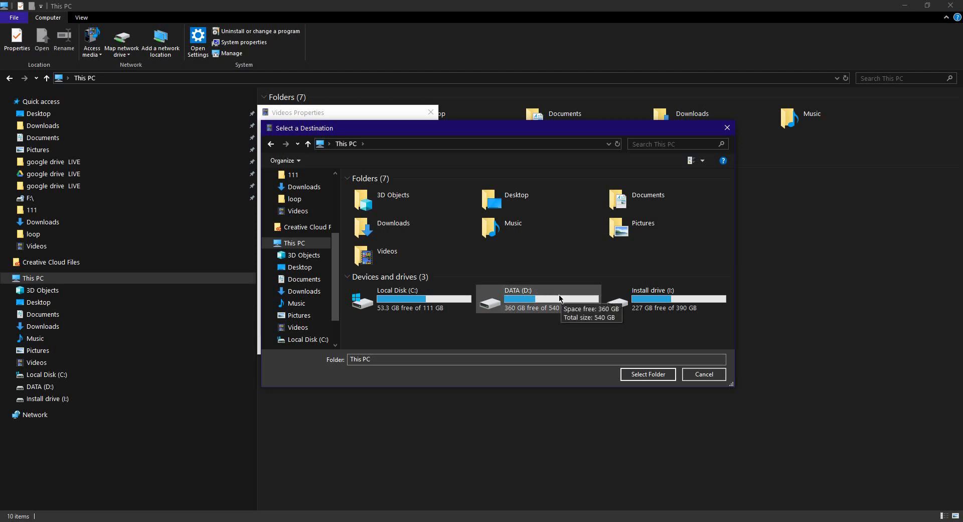
pyautogui.moveTo(654, 316)
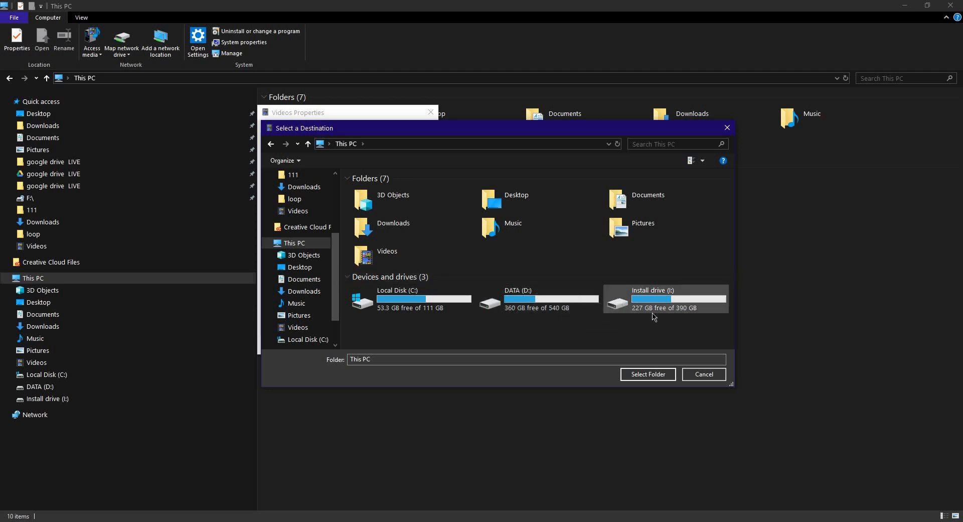
pyautogui.moveTo(653, 317)
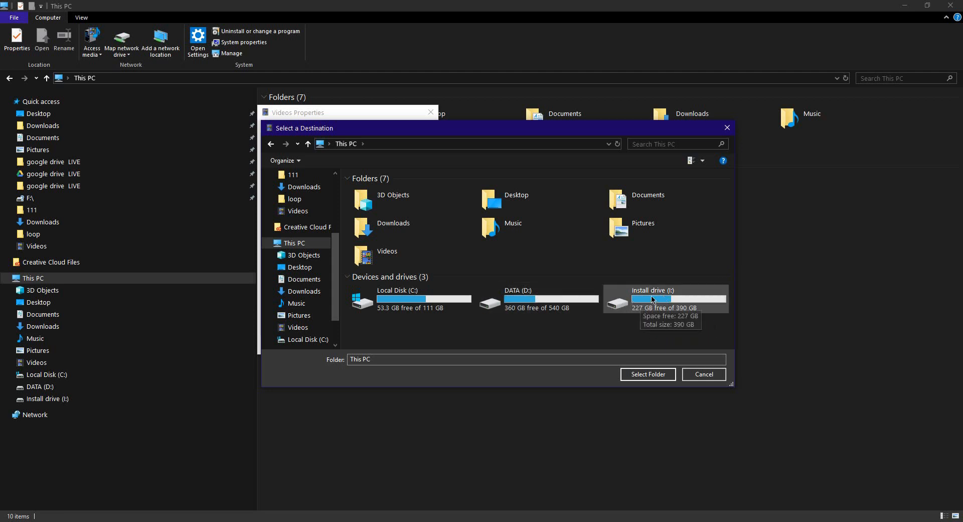
pyautogui.doubleClick(653, 299)
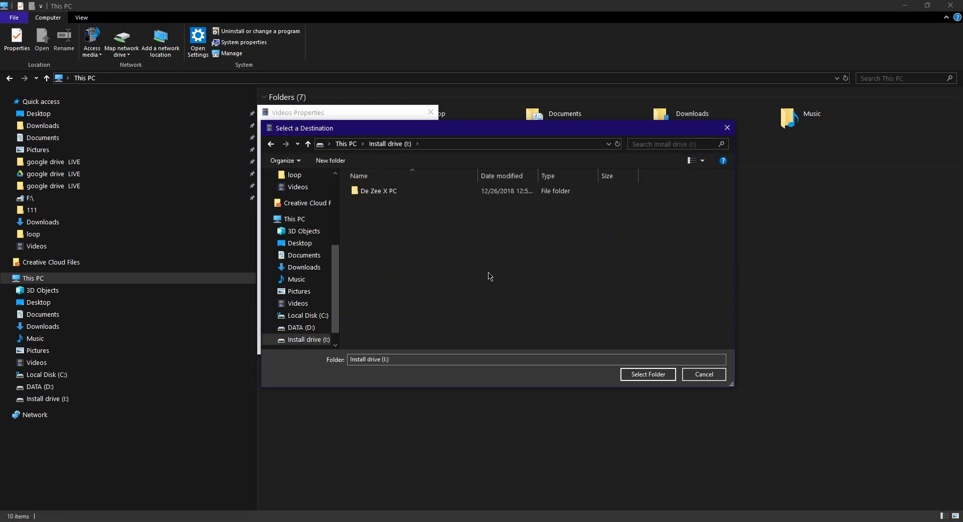
pyautogui.click(378, 190)
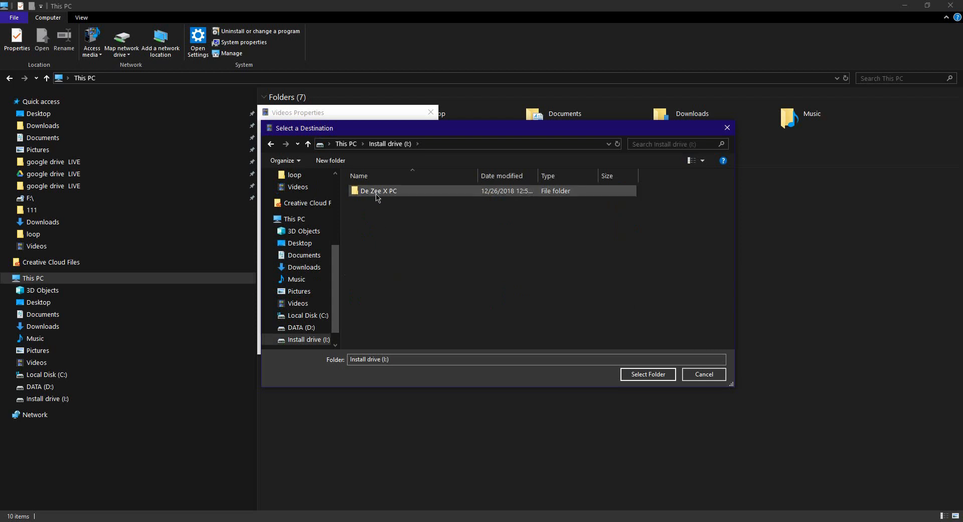
pyautogui.doubleClick(377, 191)
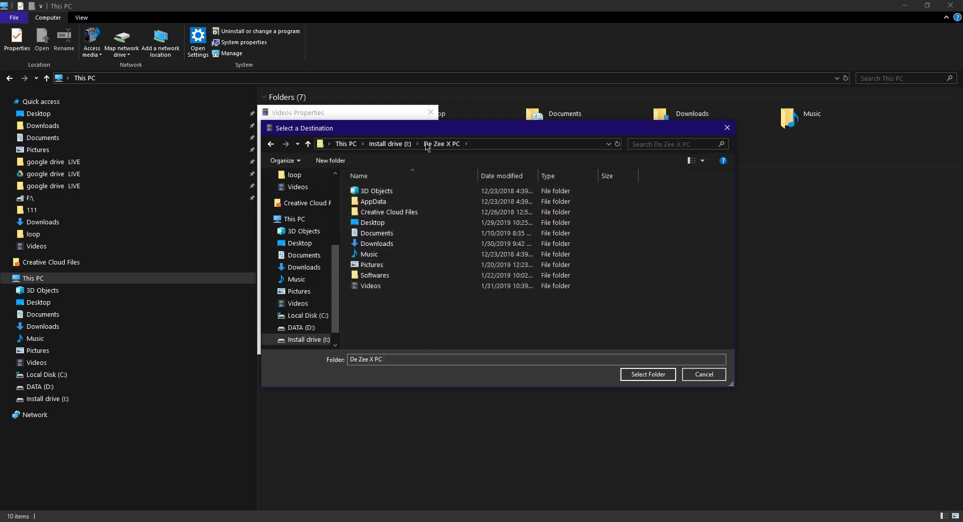
# Step: Re-enter Install drive (I:) > De Zee X PC and choose its Videos folder as the new location
pyautogui.click(388, 143)
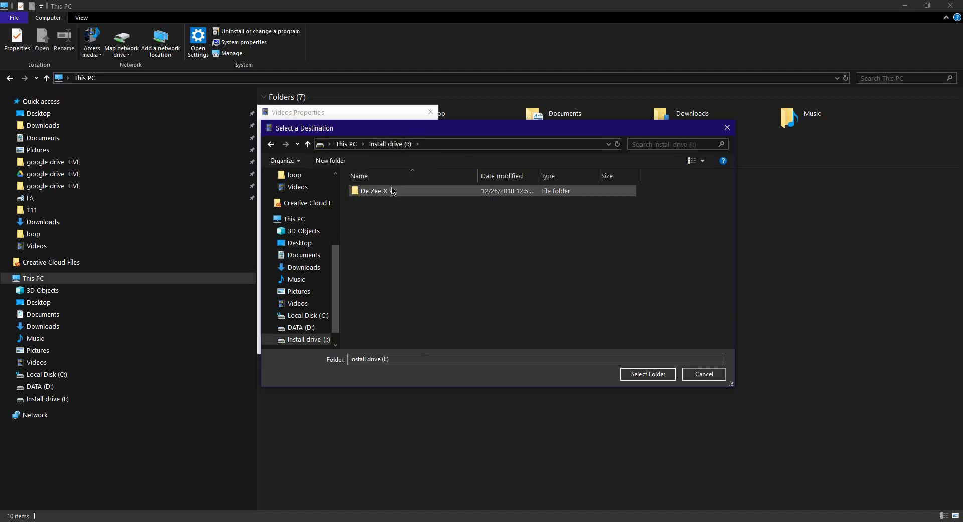
pyautogui.click(391, 219)
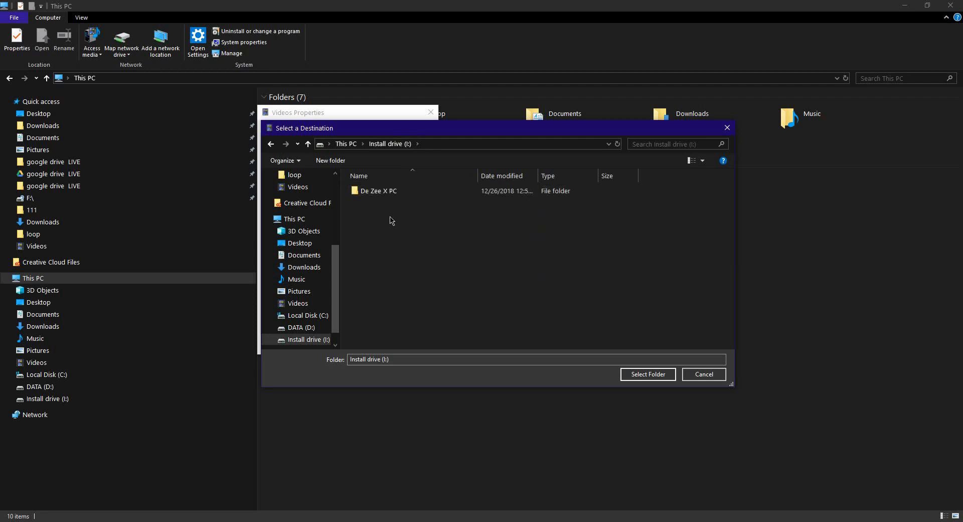
pyautogui.moveTo(527, 236)
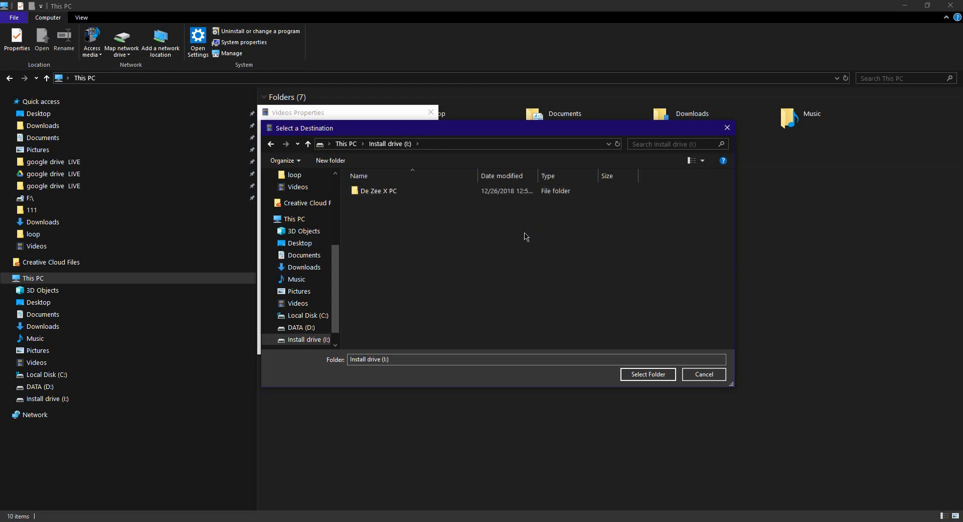
pyautogui.doubleClick(379, 190)
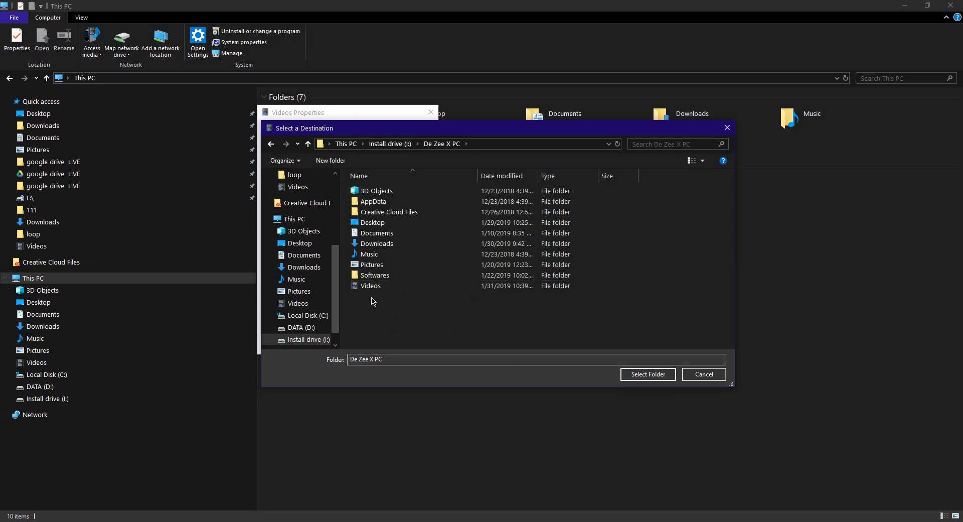
pyautogui.click(370, 285)
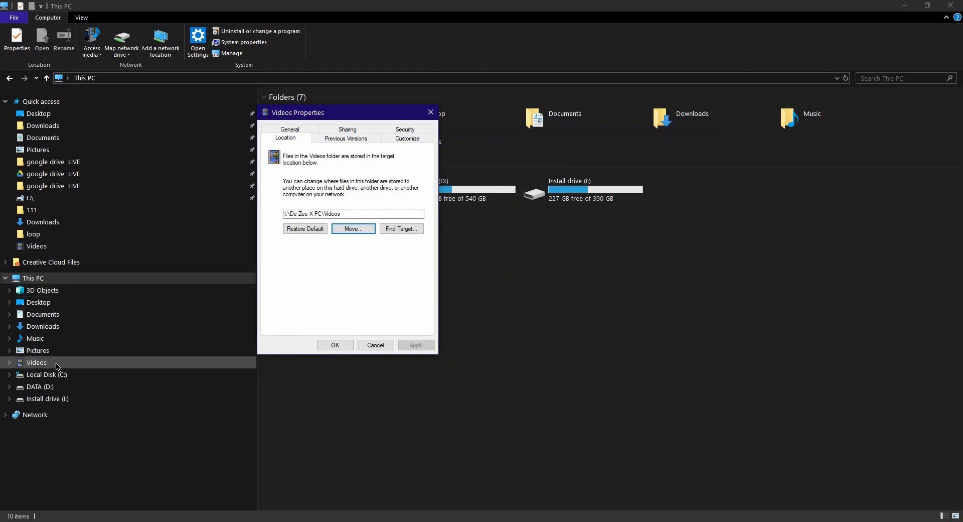
pyautogui.moveTo(81, 365)
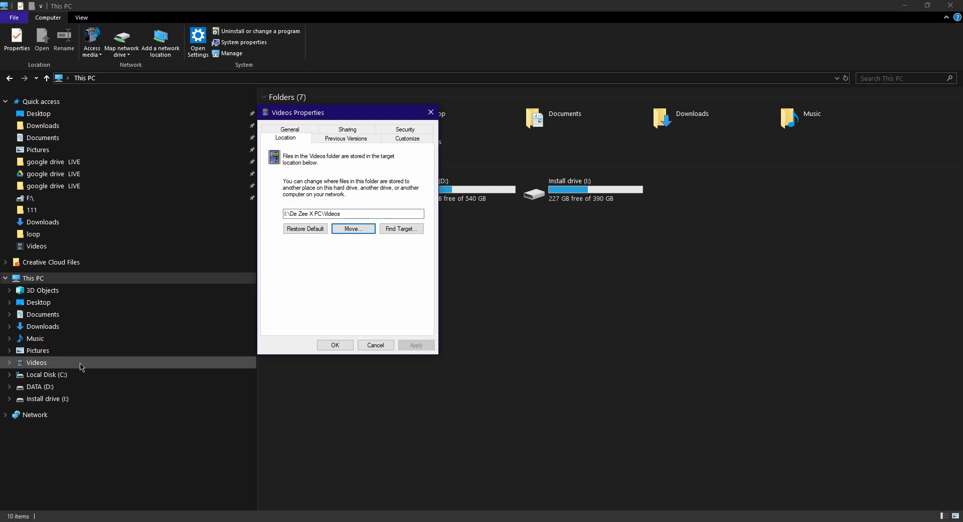
pyautogui.moveTo(375, 345)
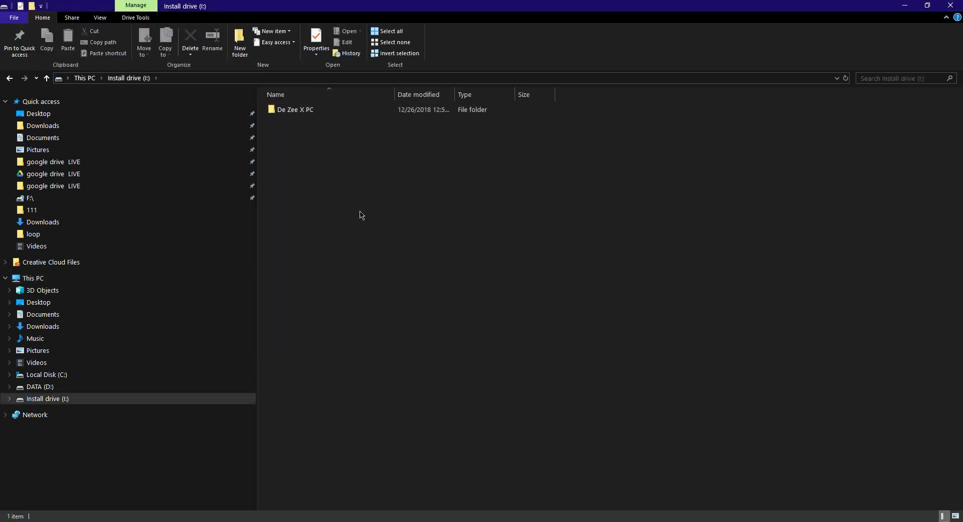
pyautogui.moveTo(221, 274)
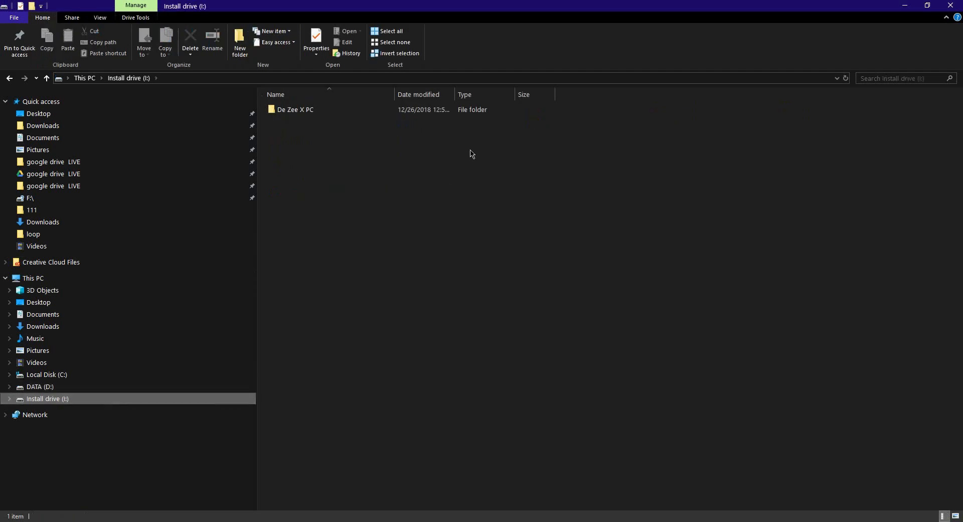
pyautogui.moveTo(307, 178)
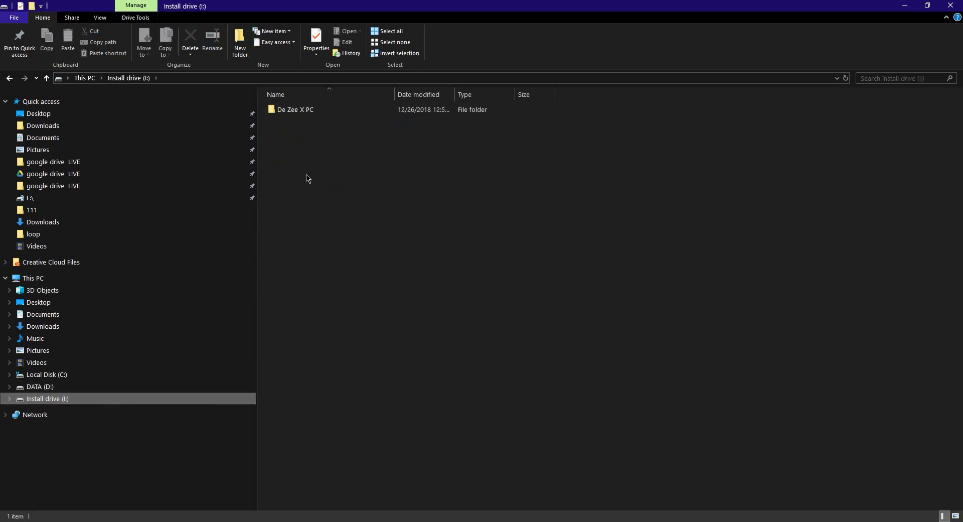
# Step: Browse into De Zee X PC on Install drive (I:) and select its Softwares folder
pyautogui.doubleClick(295, 109)
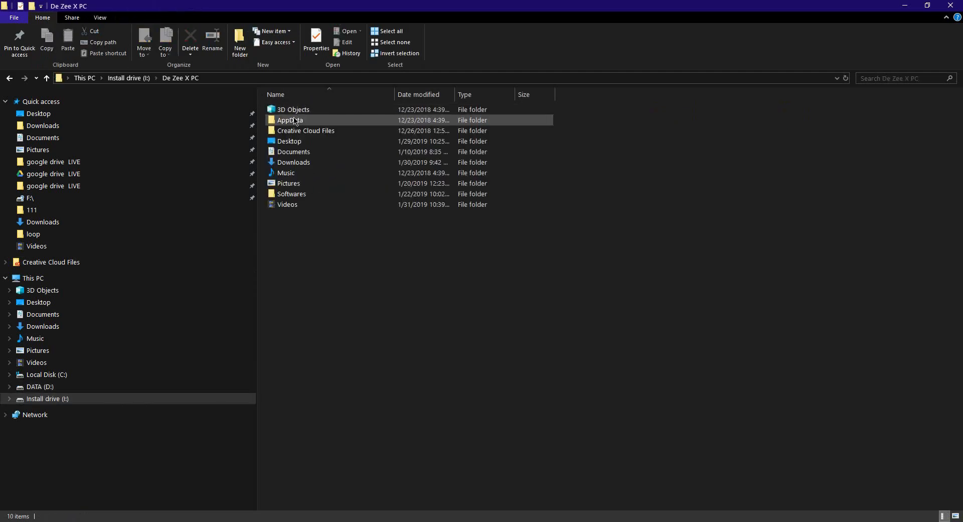
pyautogui.click(292, 194)
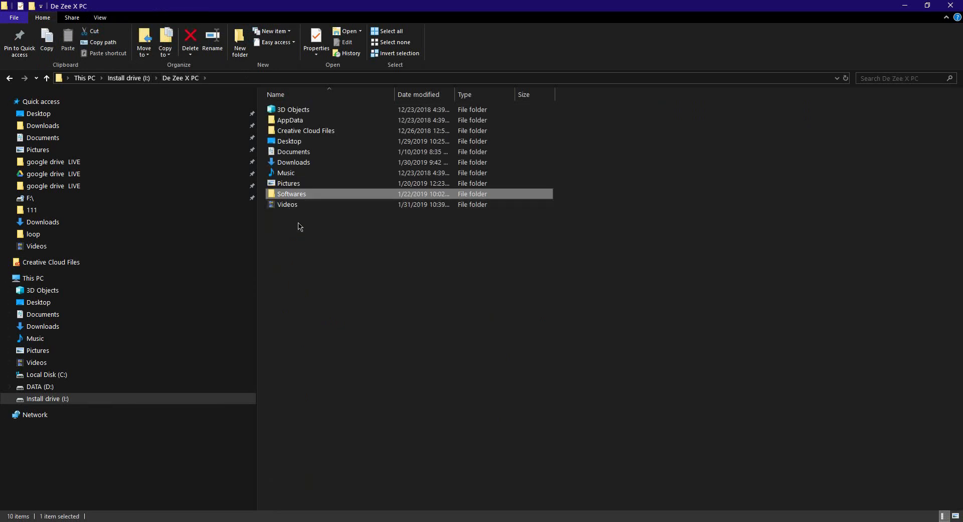
pyautogui.moveTo(337, 198)
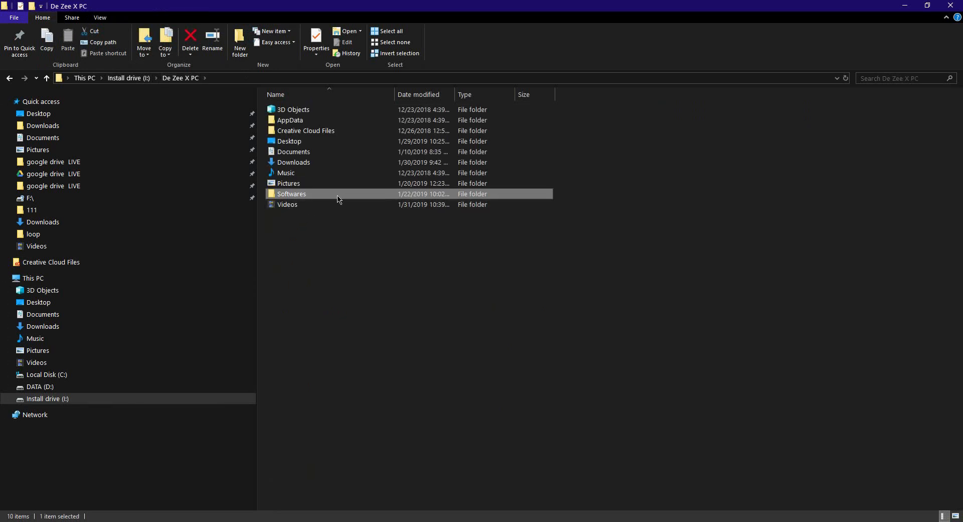
pyautogui.moveTo(318, 203)
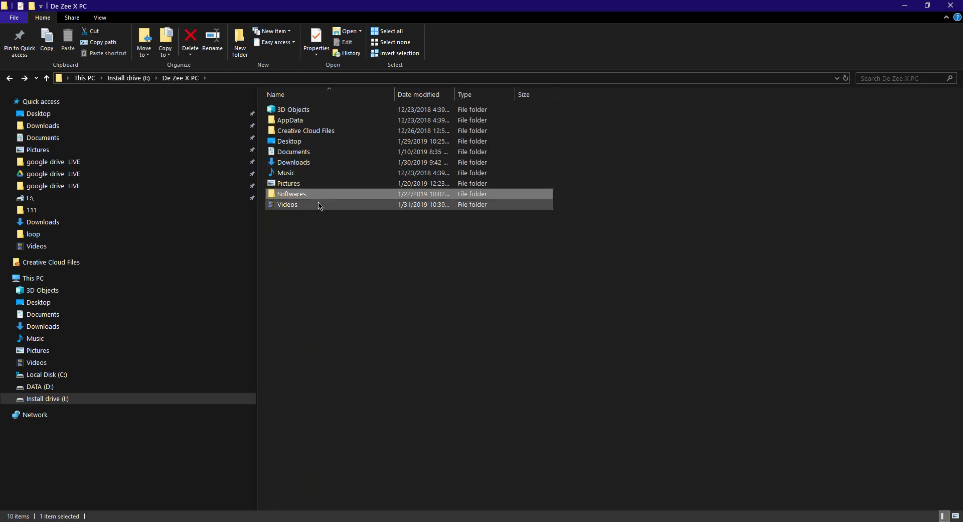
pyautogui.click(531, 244)
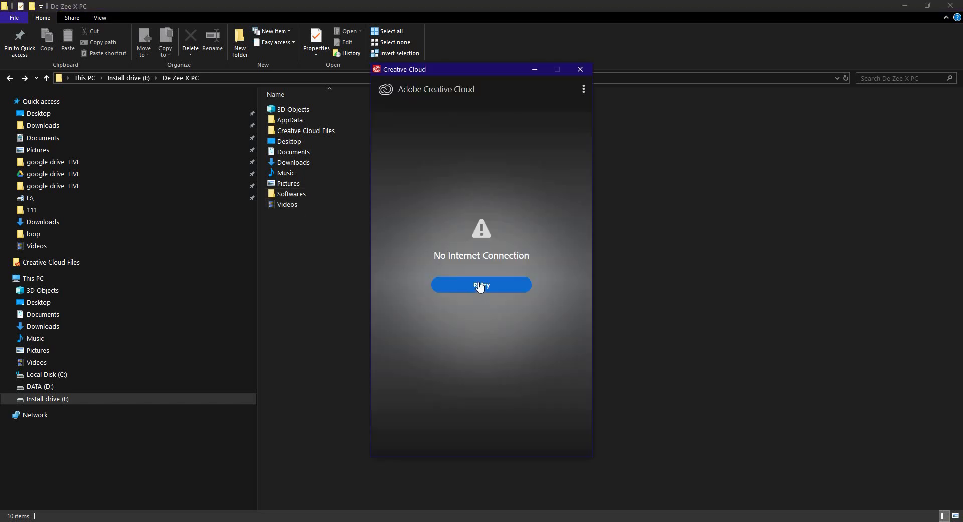
pyautogui.moveTo(584, 90)
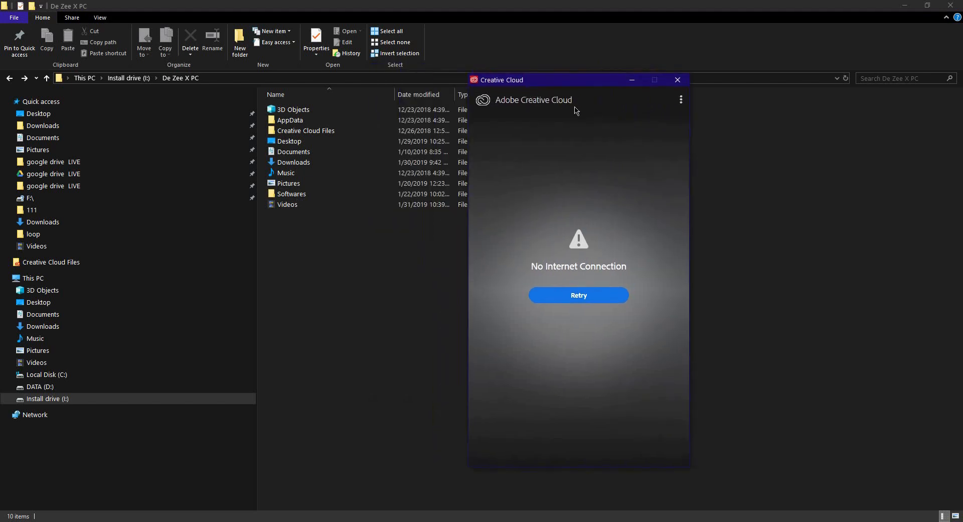
# Step: Reach Creative Cloud Preferences > Apps and start browsing for a new install location
pyautogui.click(680, 99)
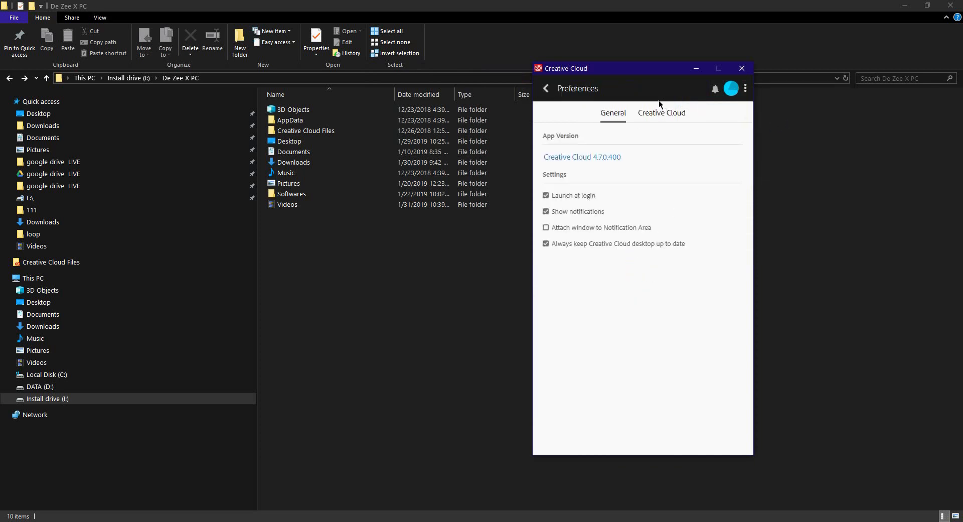
pyautogui.moveTo(661, 113)
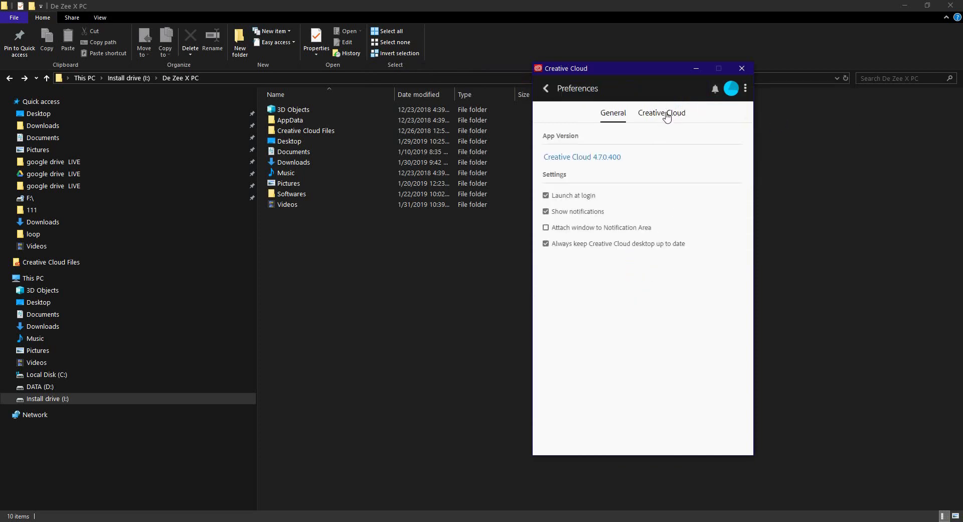
pyautogui.click(661, 113)
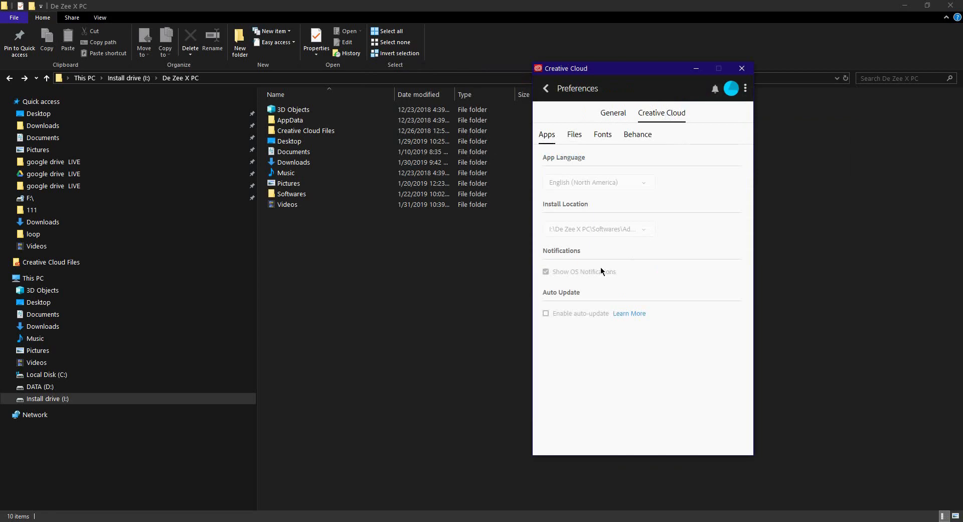
pyautogui.moveTo(630, 226)
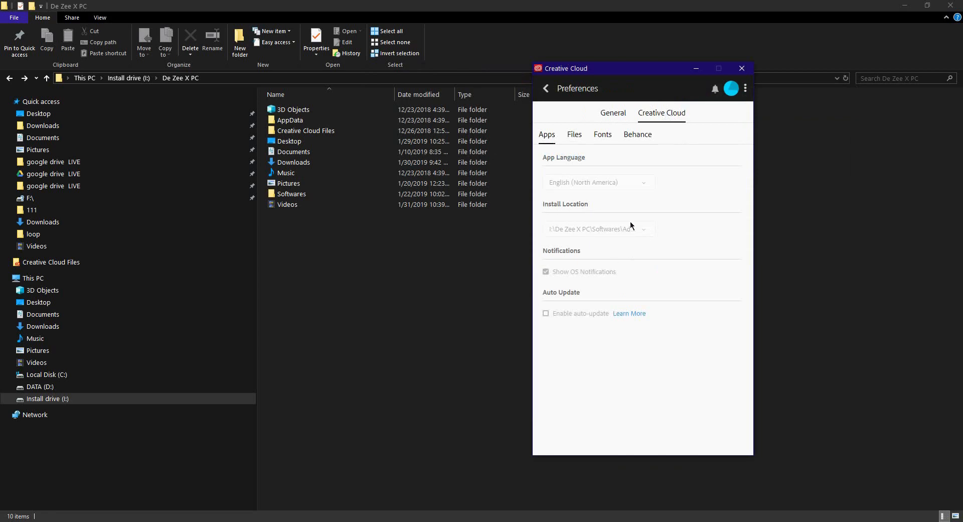
pyautogui.click(643, 229)
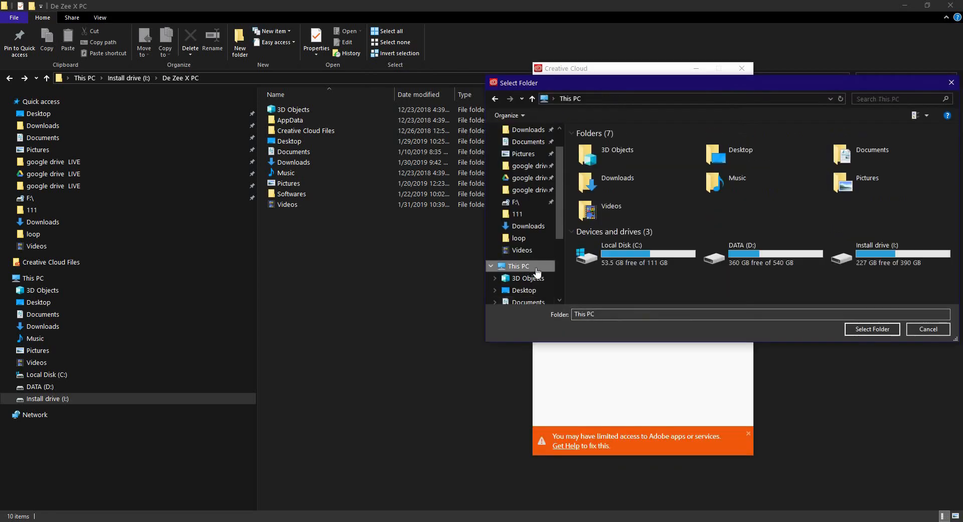